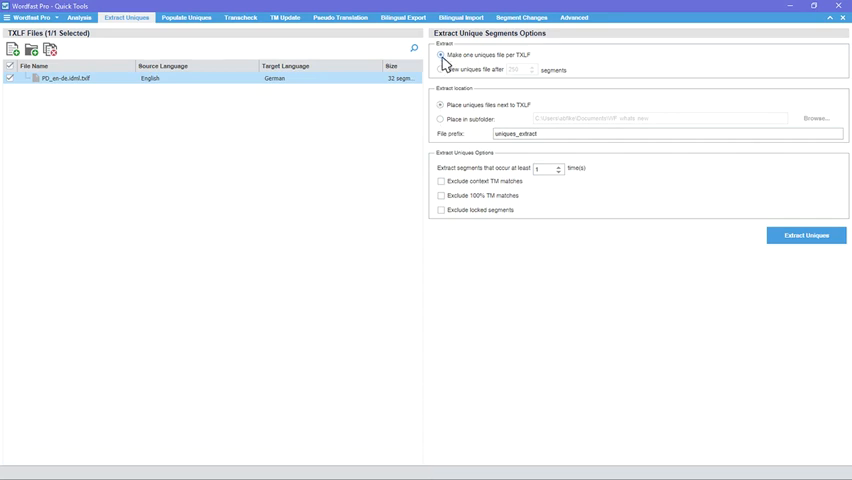
# Split uniques every 250 segments into a subfolder, excluding context, 100% and locked segments
pyautogui.click(440, 69)
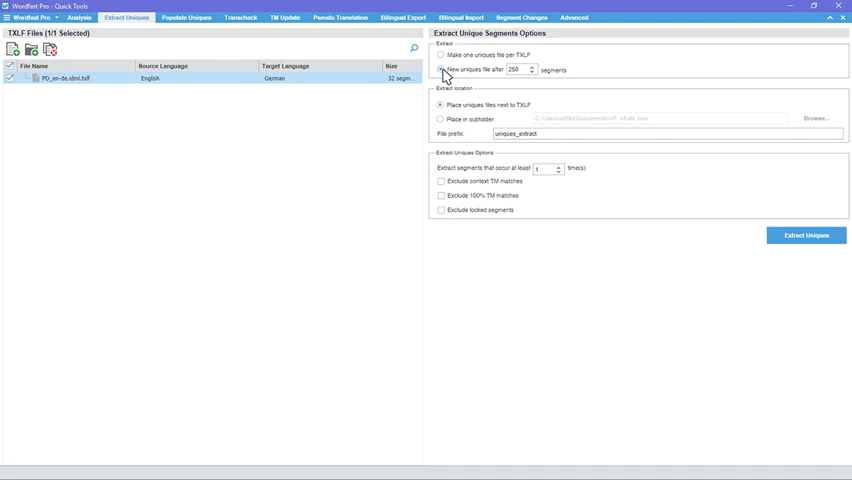
pyautogui.moveTo(446, 75)
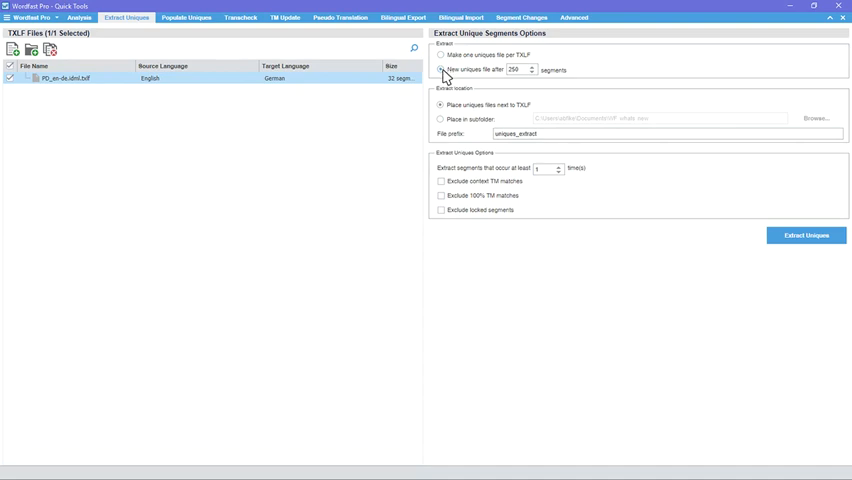
pyautogui.click(440, 119)
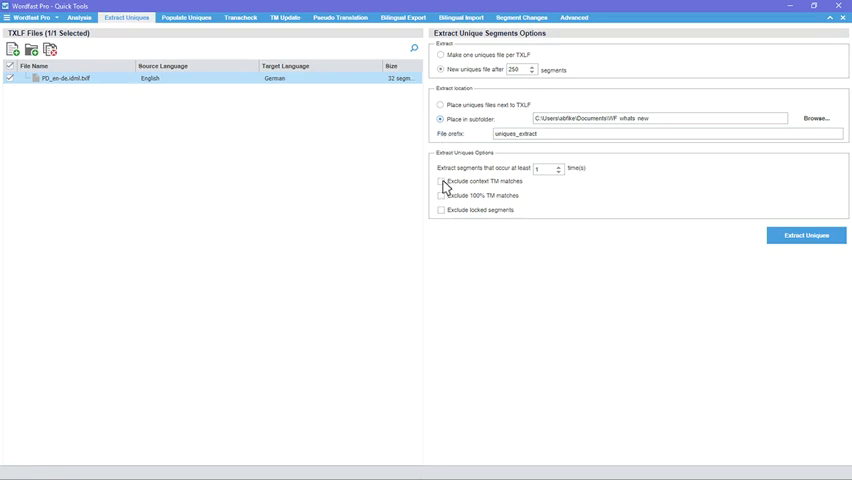
pyautogui.click(440, 181)
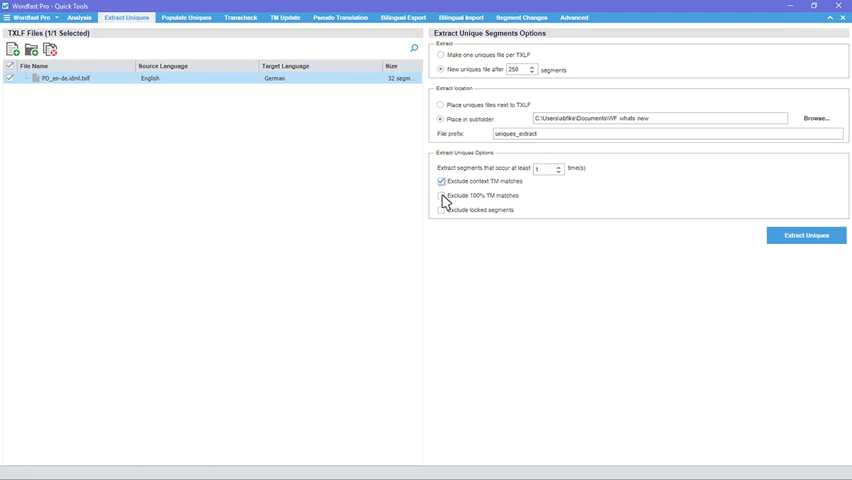
pyautogui.click(440, 195)
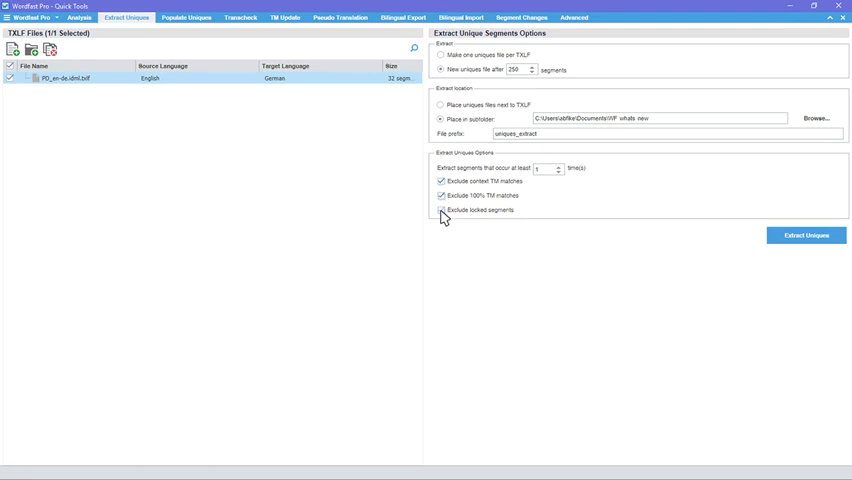
pyautogui.click(441, 210)
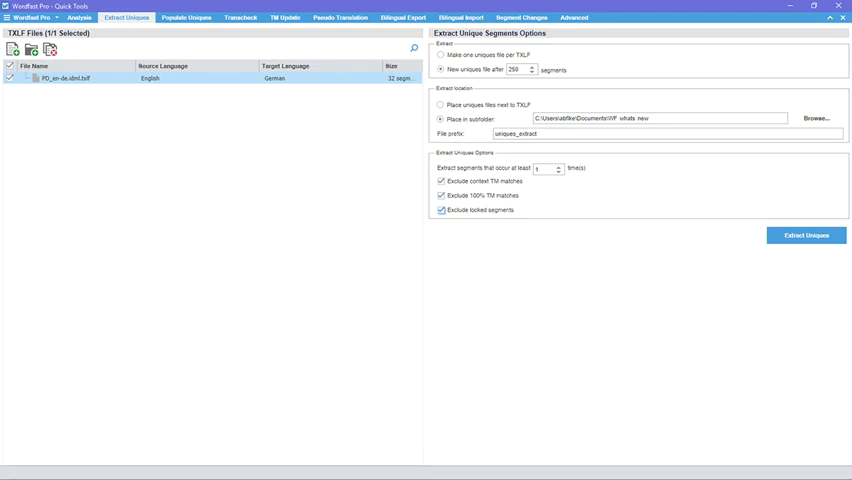
pyautogui.click(186, 17)
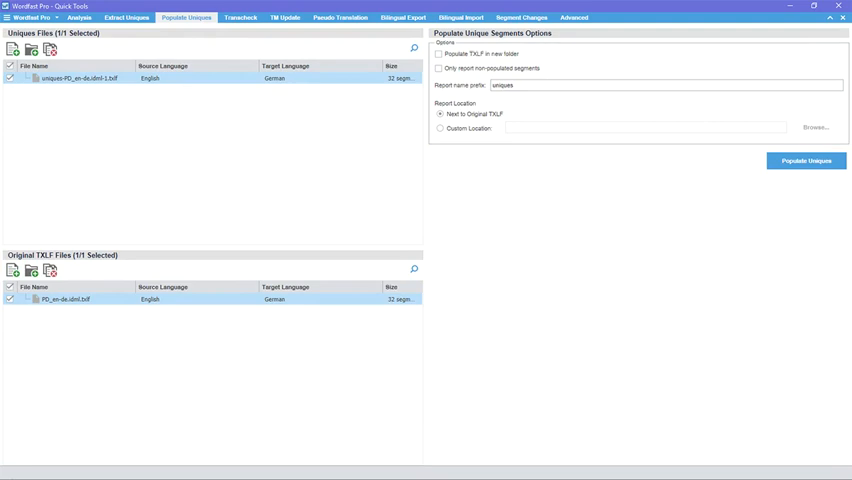
pyautogui.moveTo(445, 199)
pyautogui.write('_report')
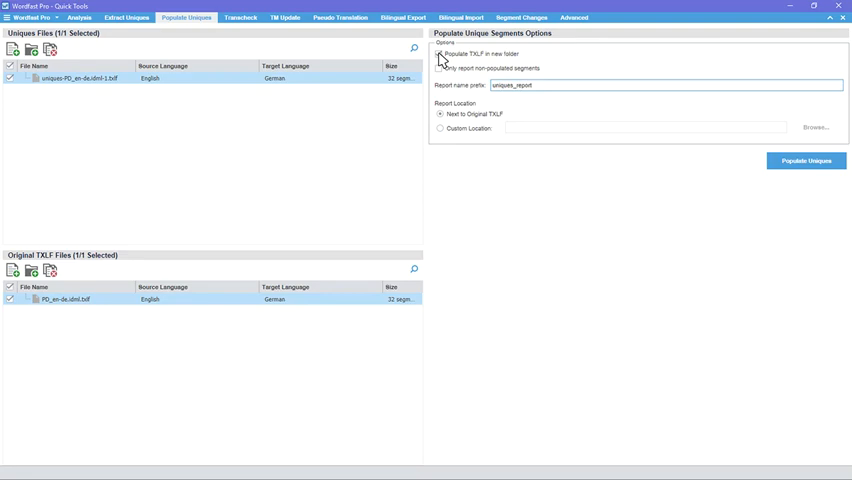
# Populate into a new folder with 'uniques_report' report prefix and a custom report location
pyautogui.click(438, 54)
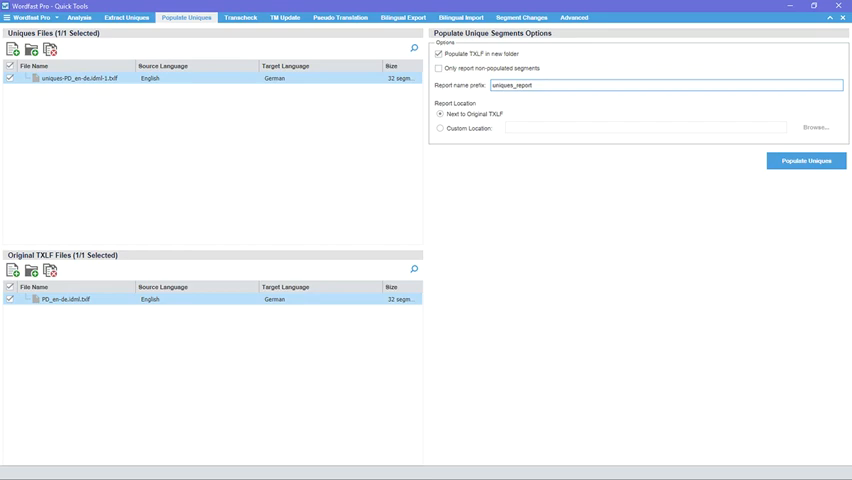
pyautogui.click(439, 128)
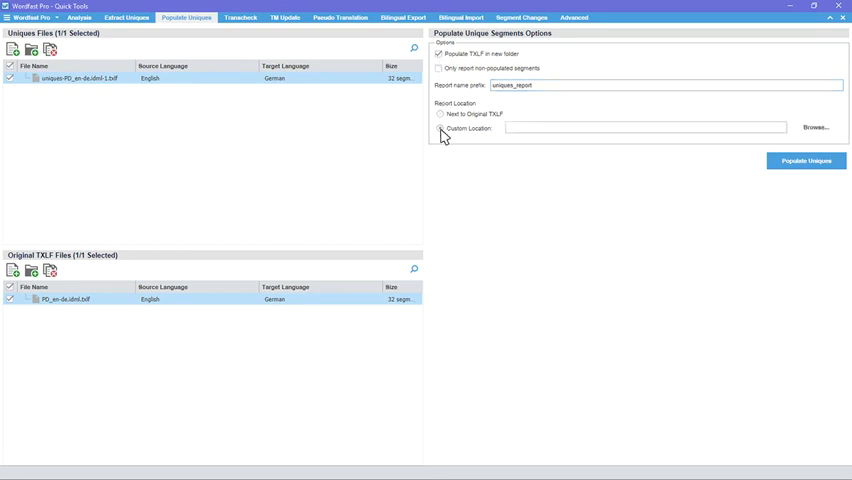
pyautogui.click(440, 128)
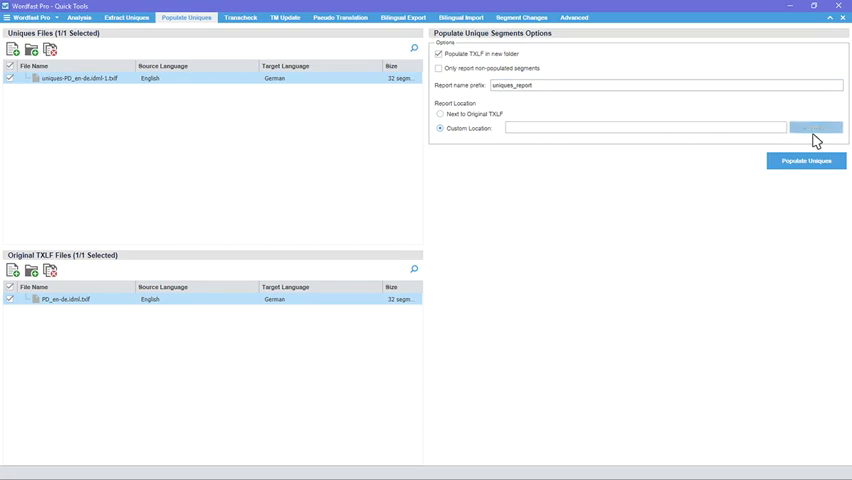